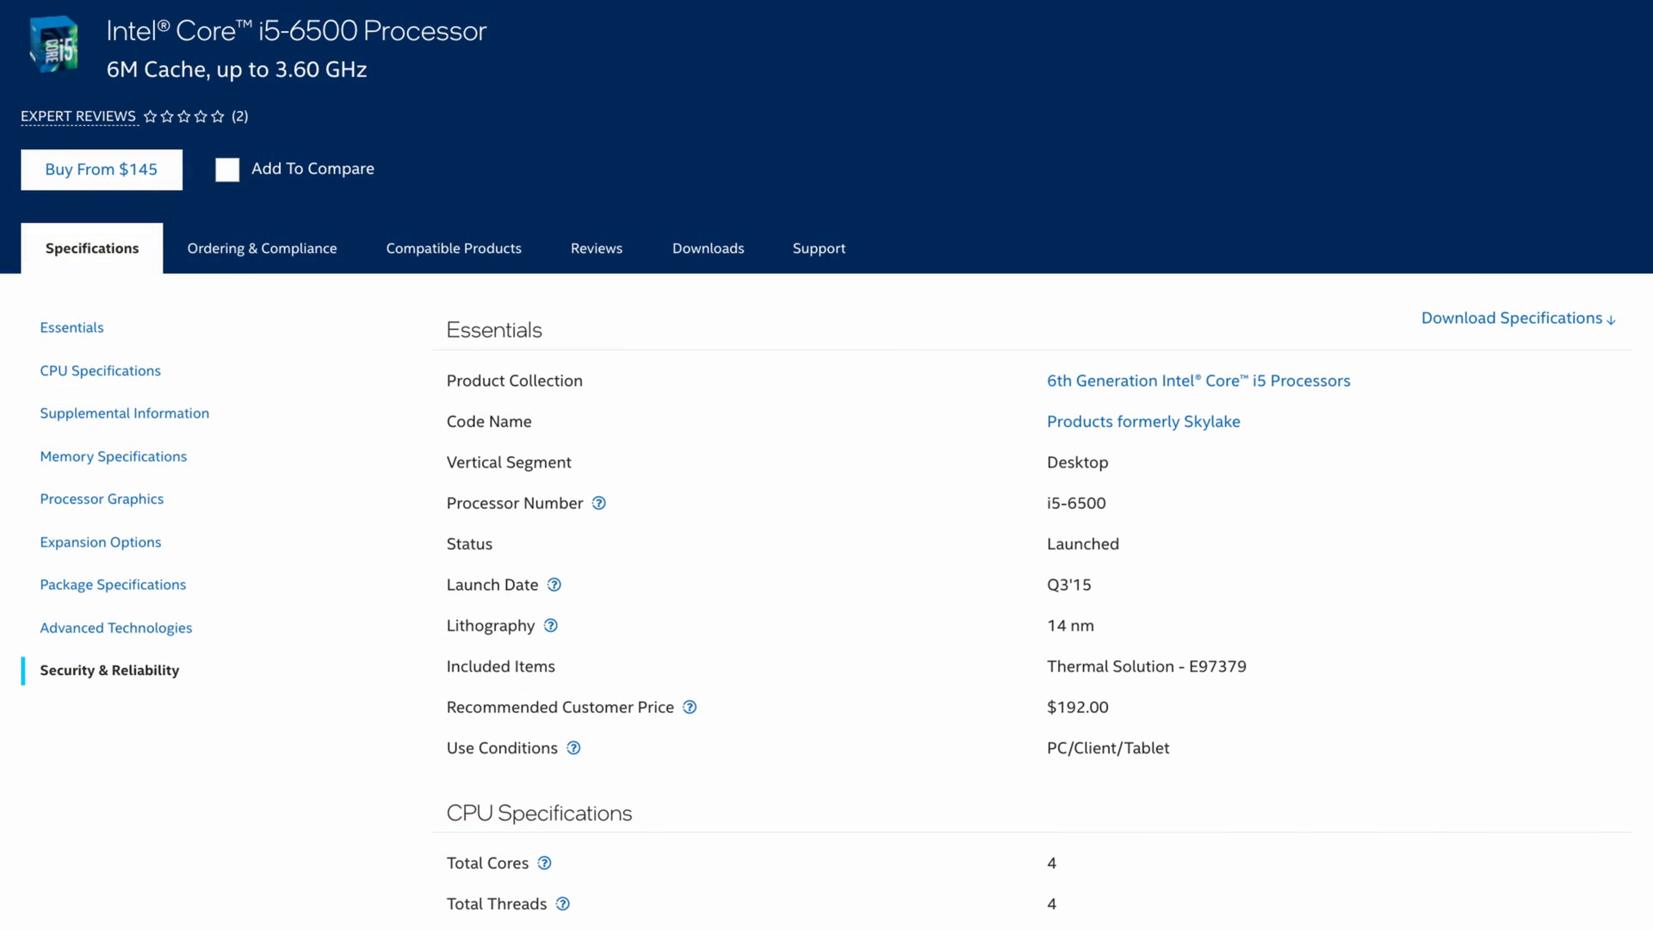
# - Show advanced system information for the ProDesk 600 G2 SFF: i5-6500 CPU, cache, microcode and 16384 MB memory details
pyautogui.scroll(-3)
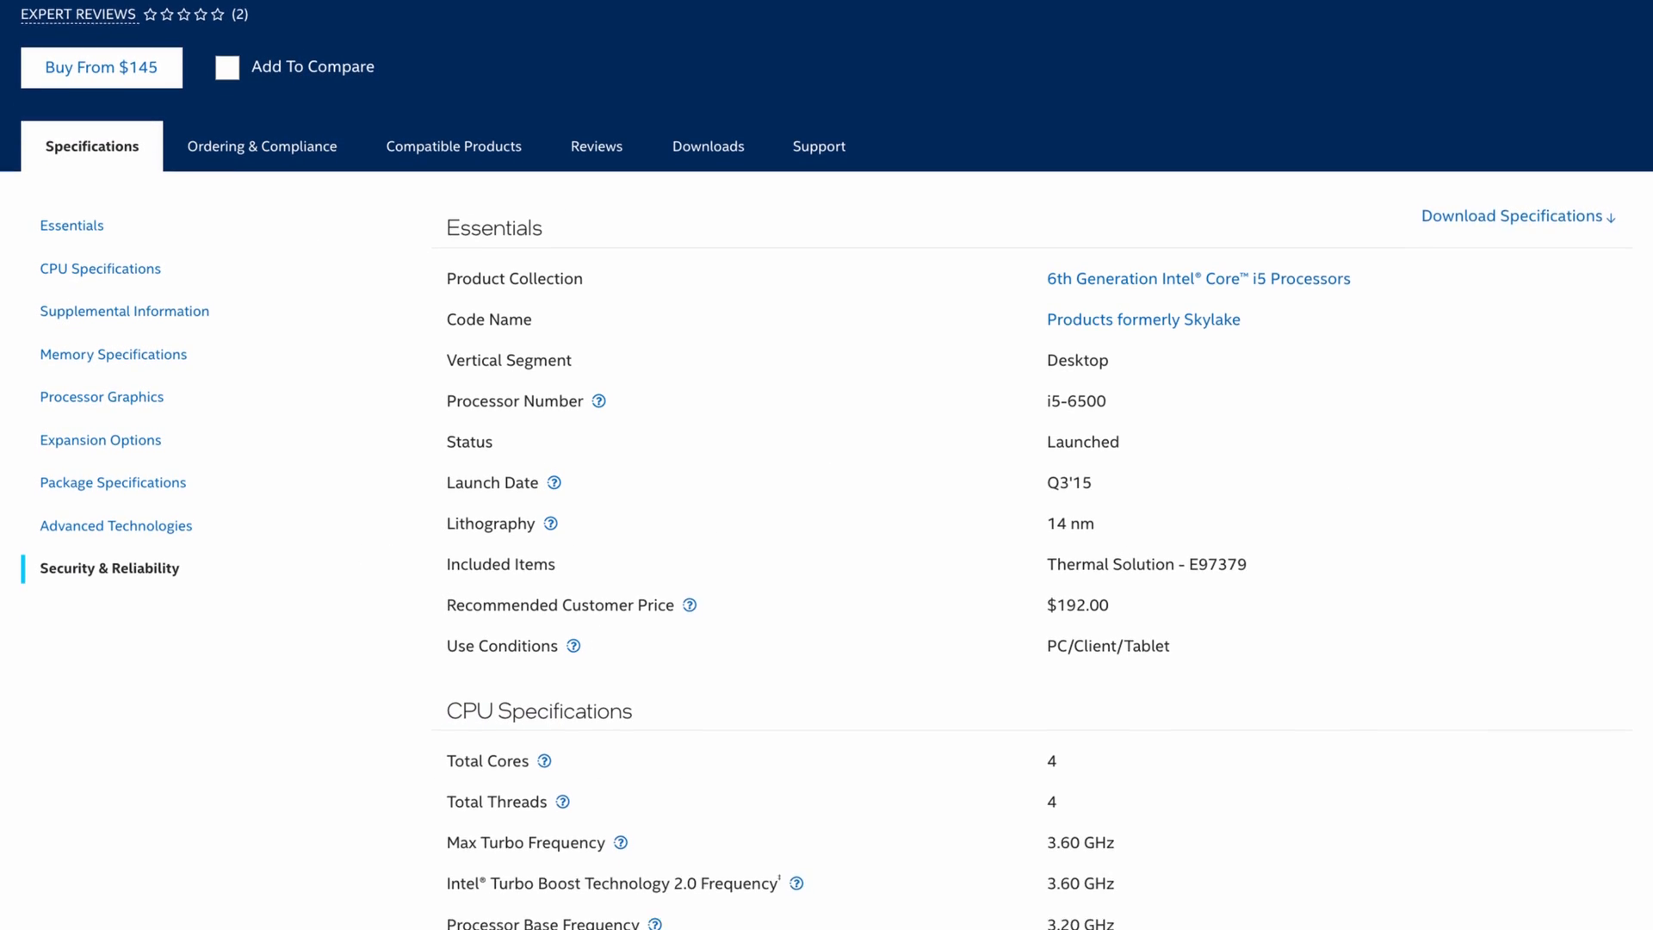
pyautogui.scroll(-3)
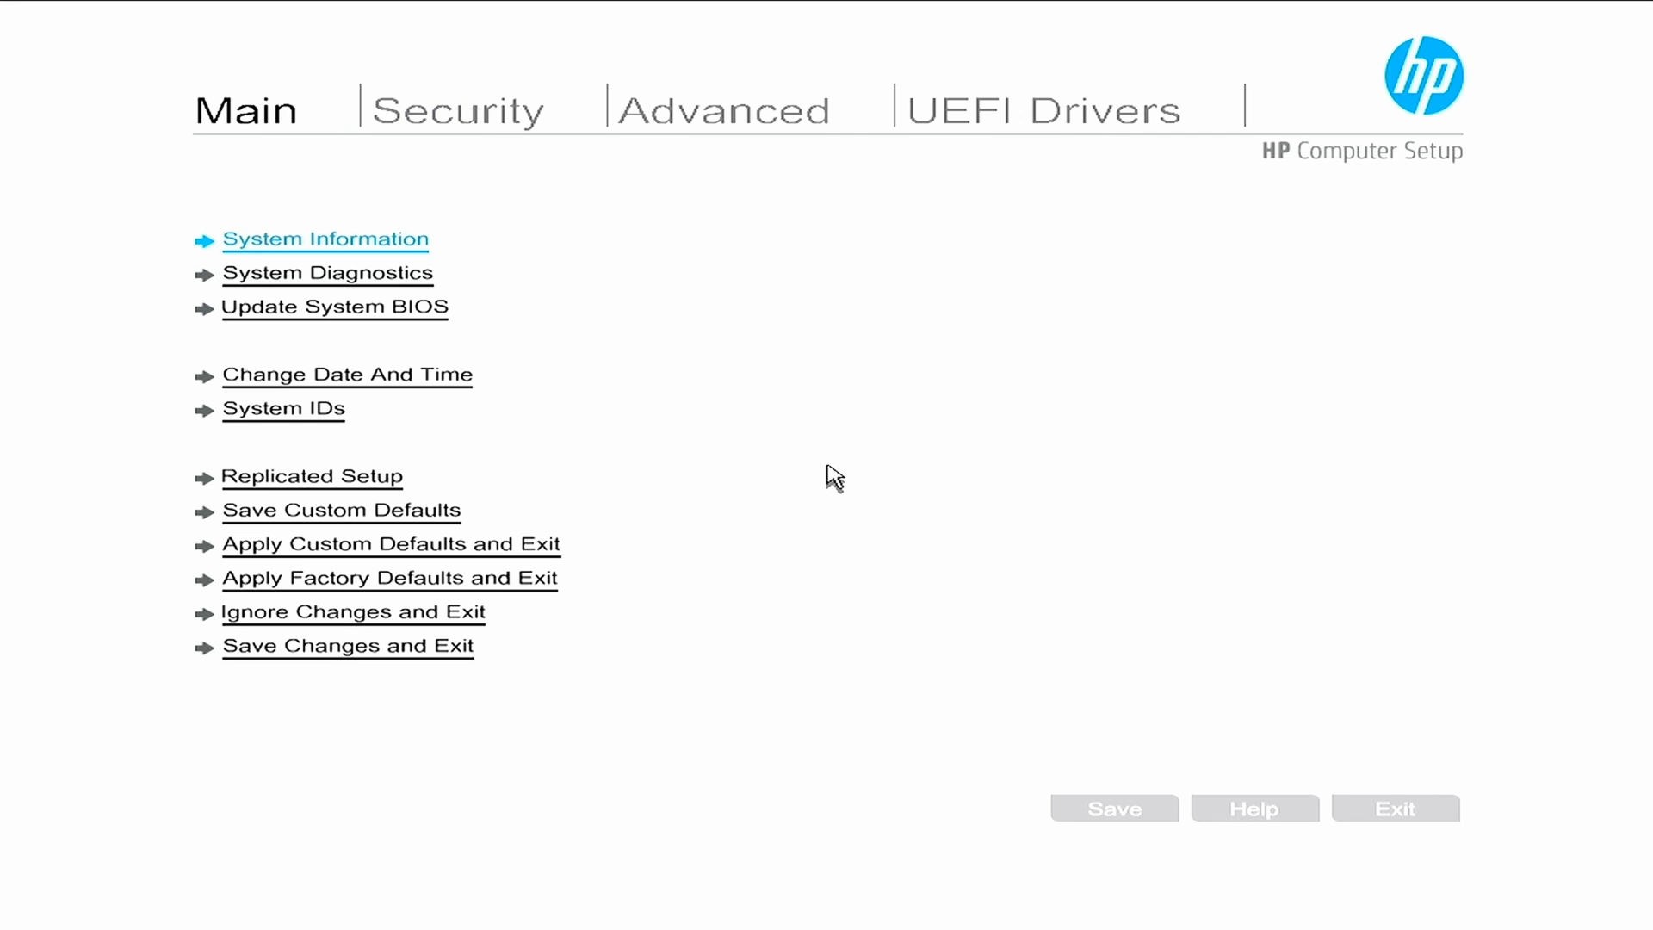
pyautogui.click(325, 239)
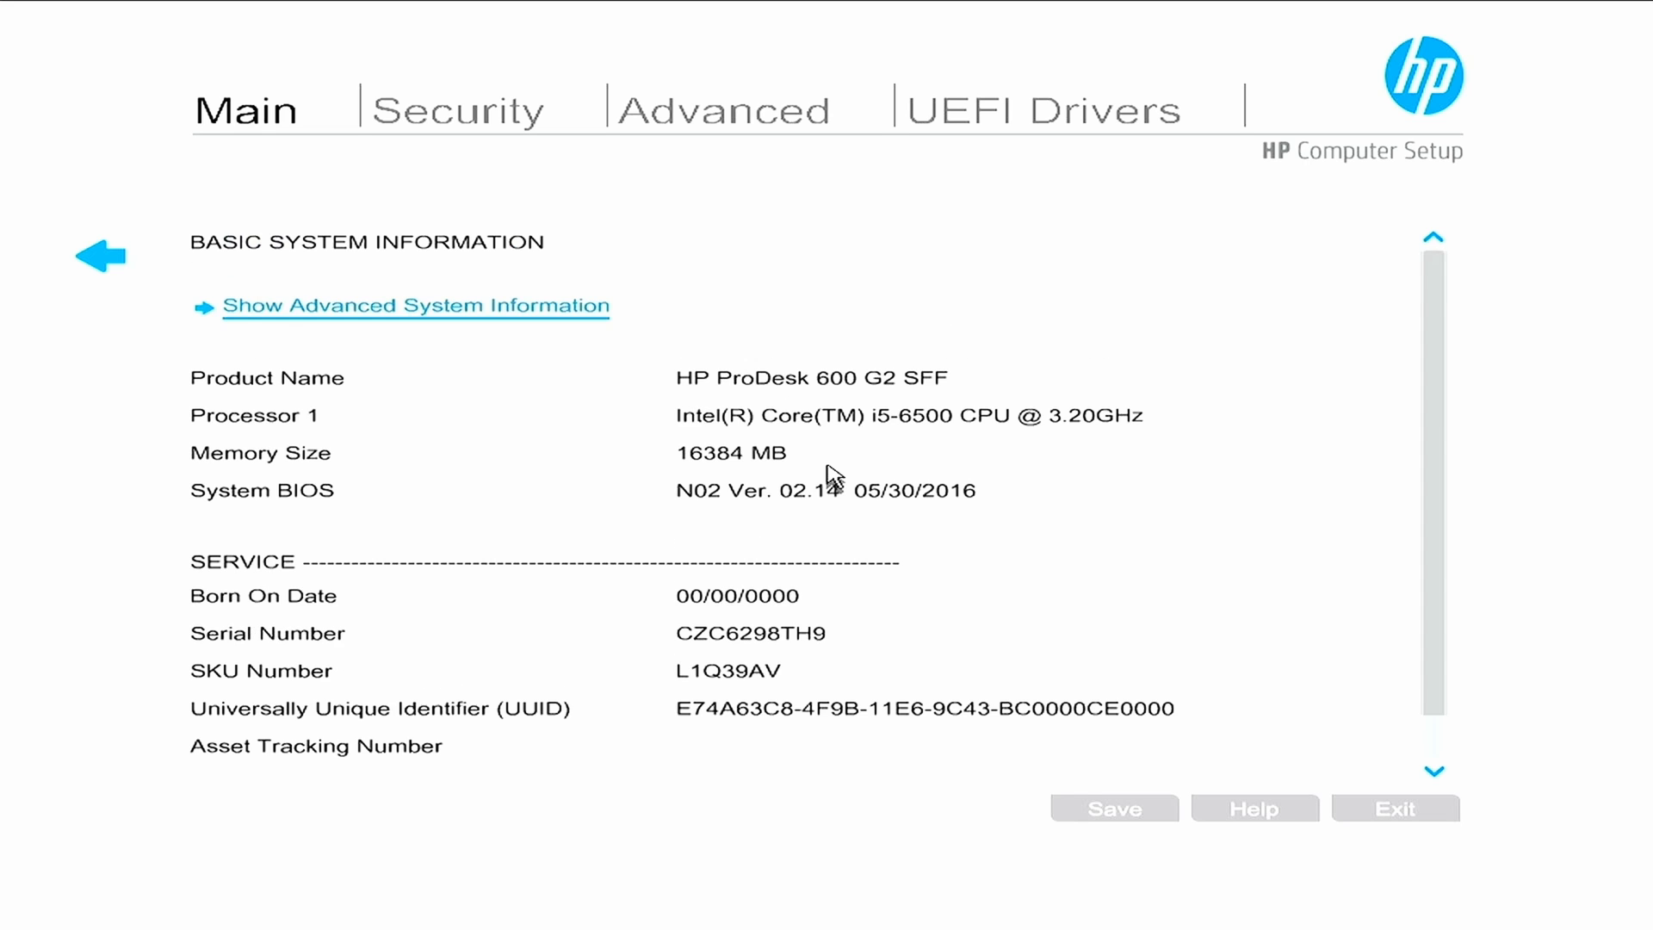
pyautogui.click(415, 306)
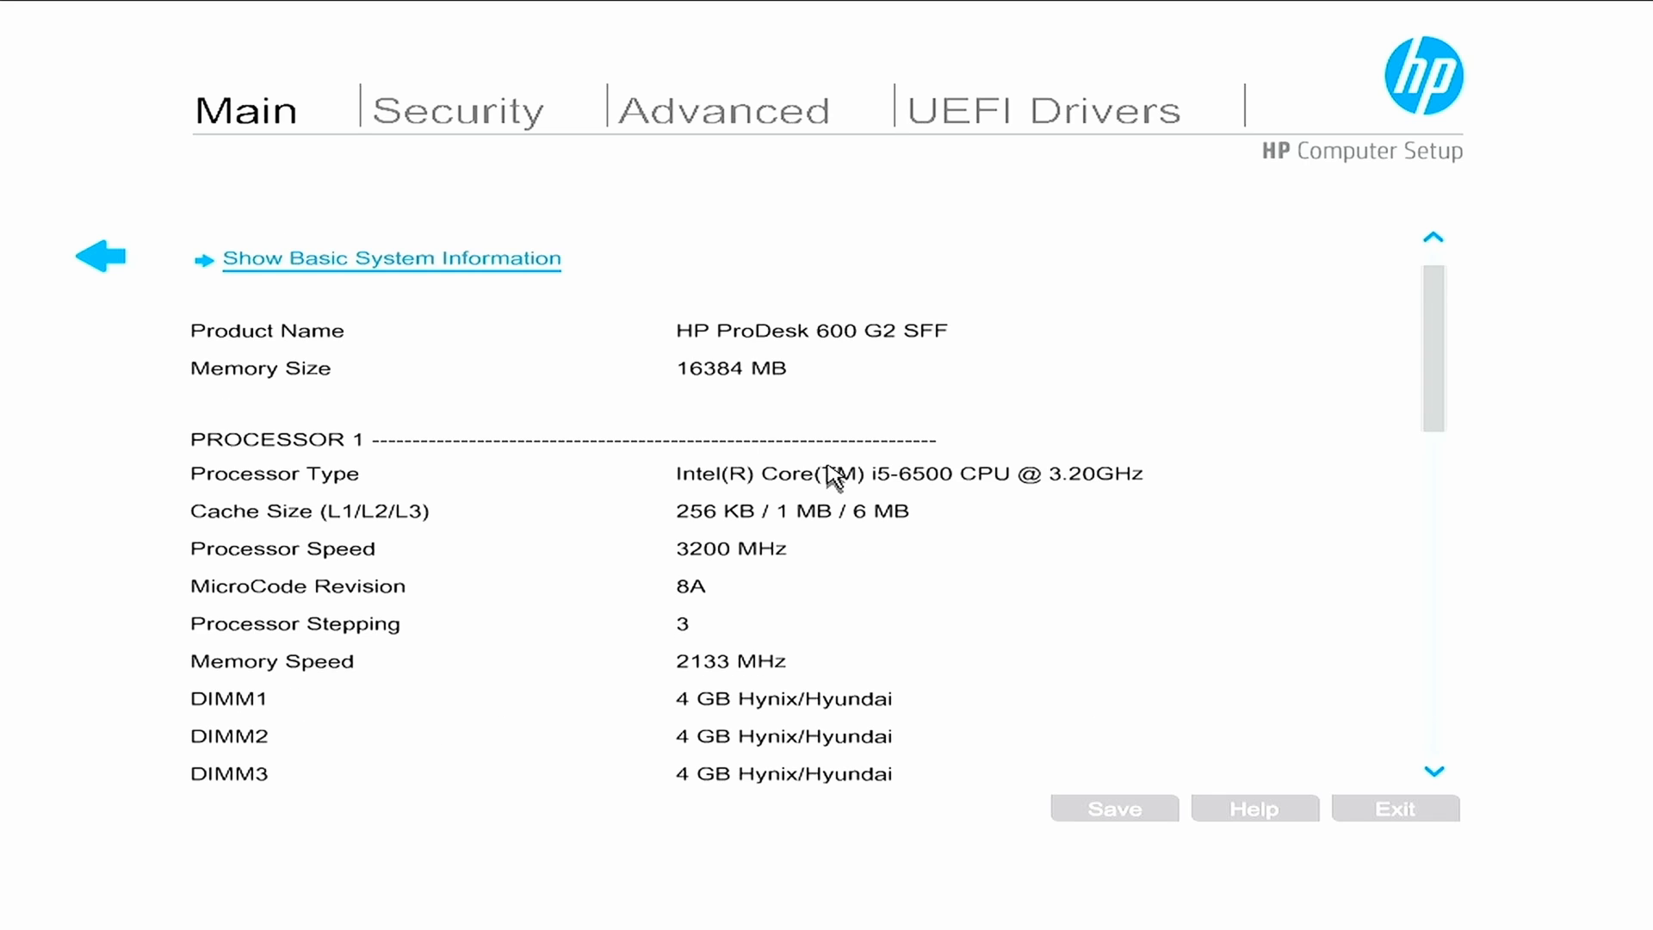